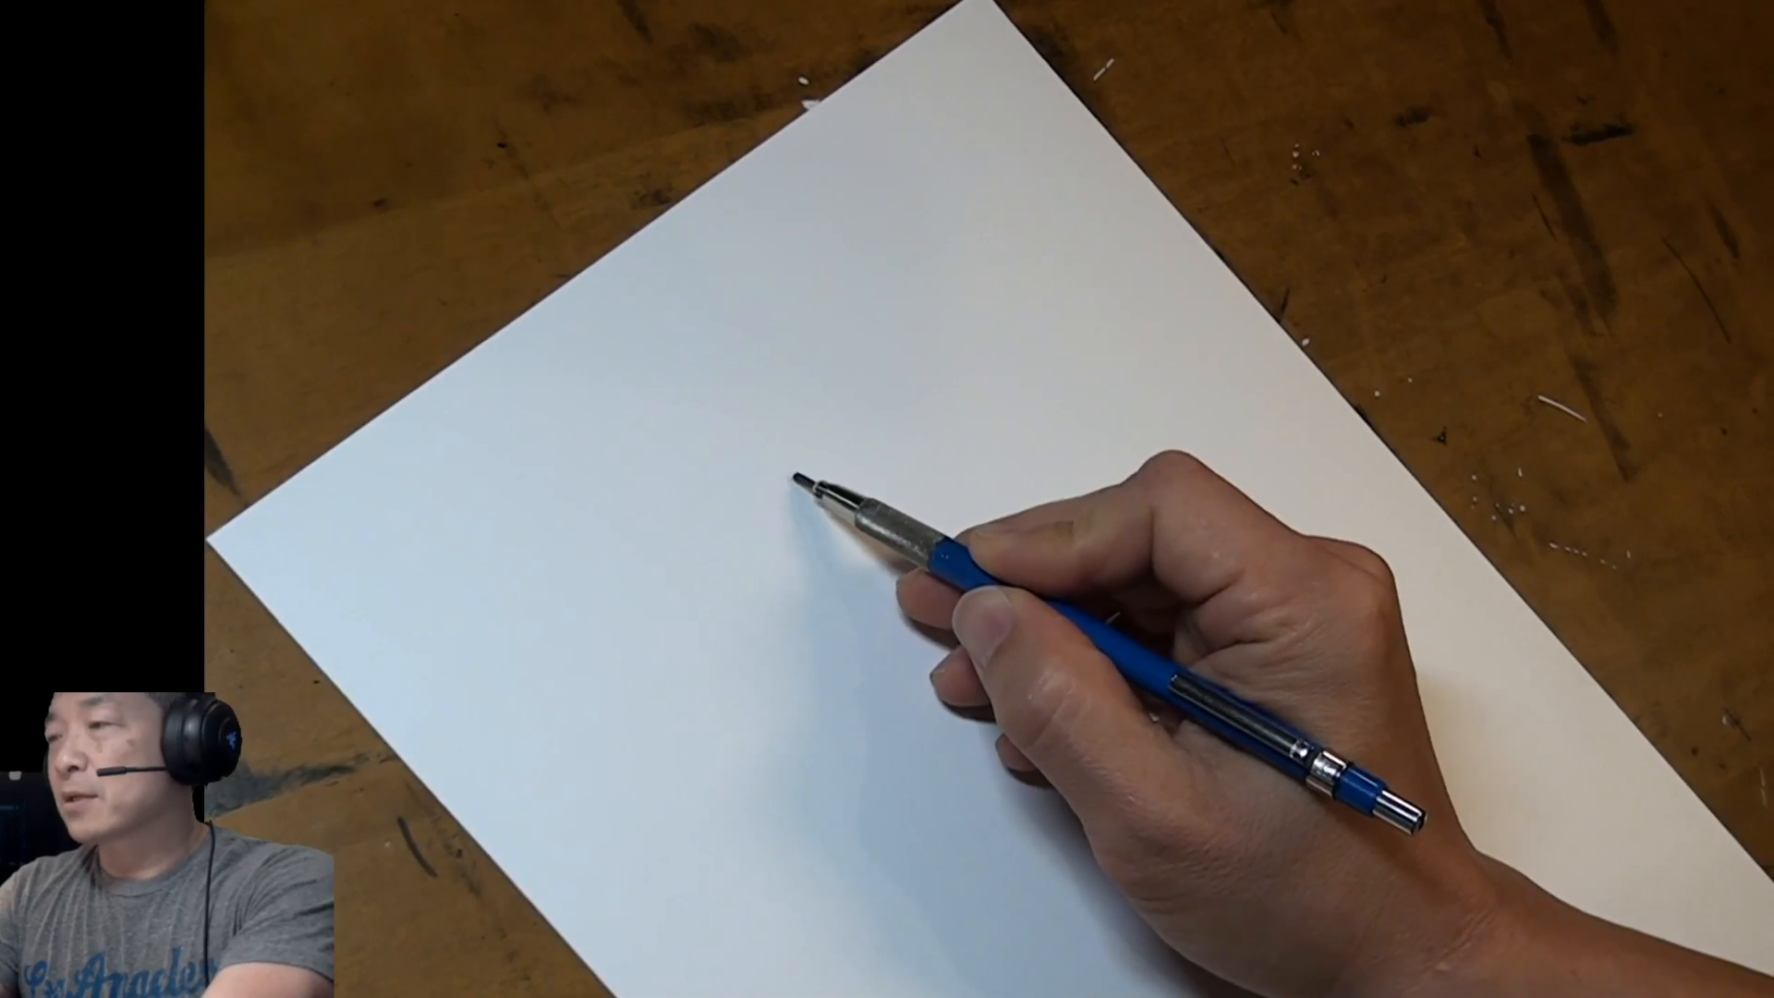
Sketch the can's elliptical top and two long side lines descending from it.
drag(826, 509, 917, 780)
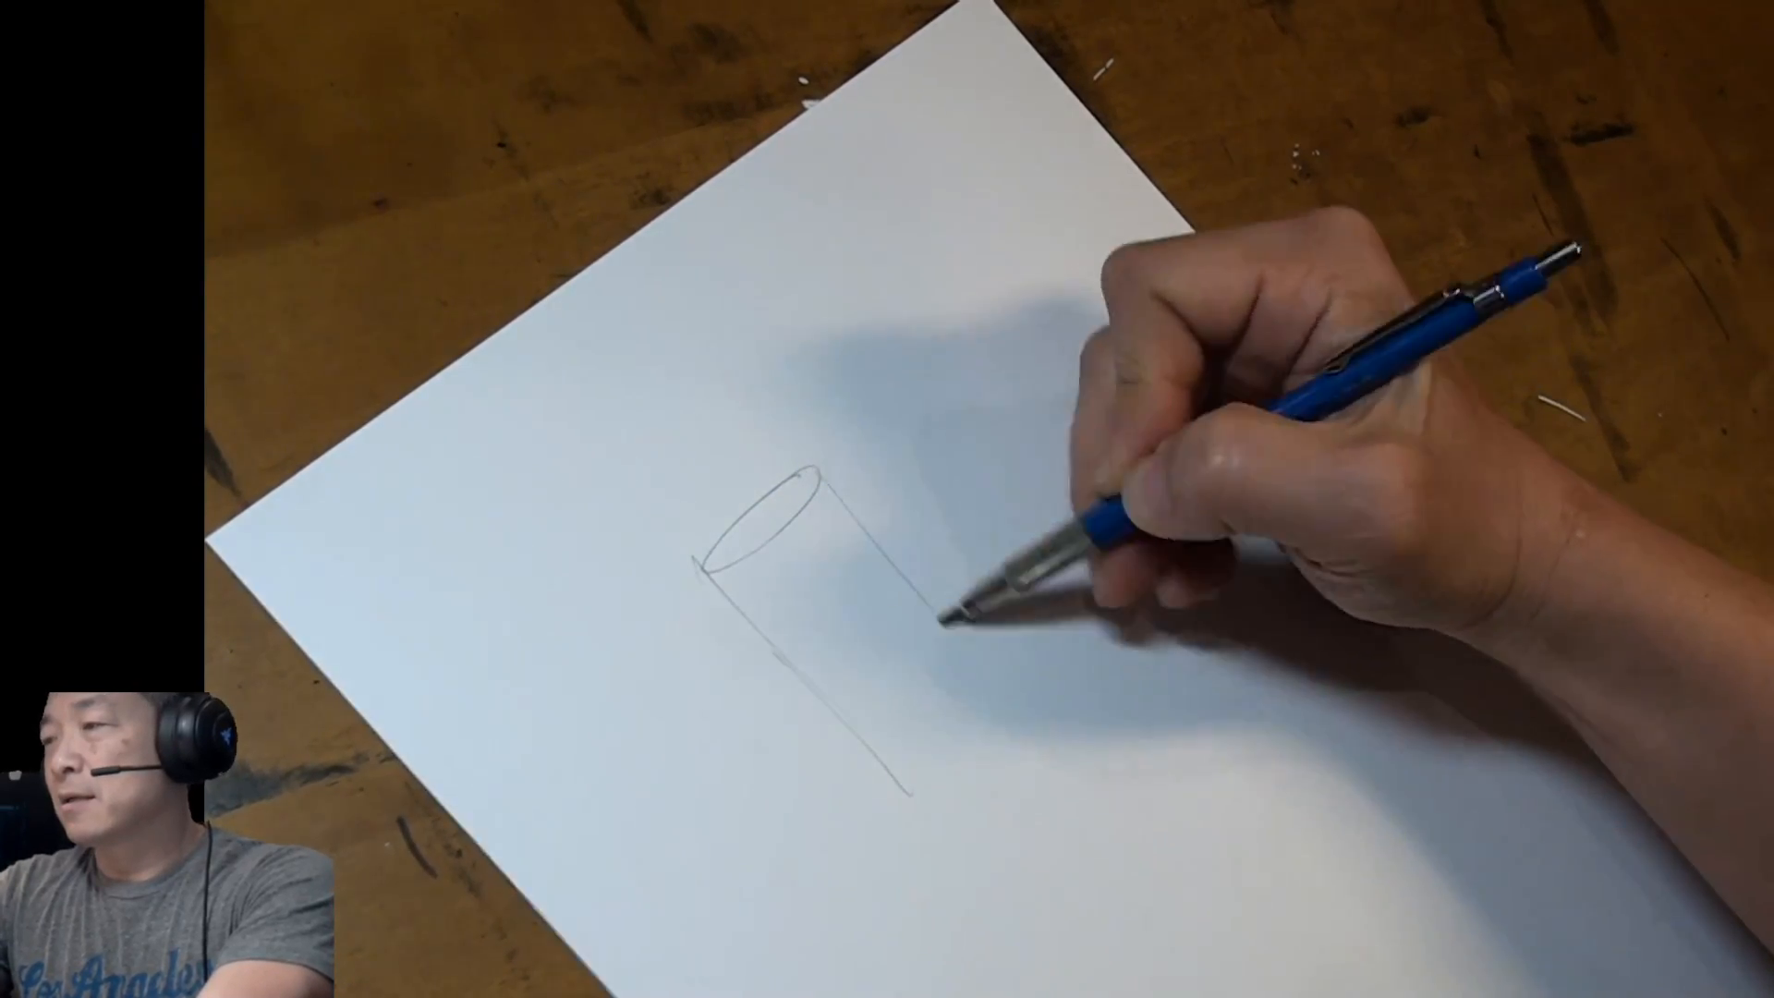